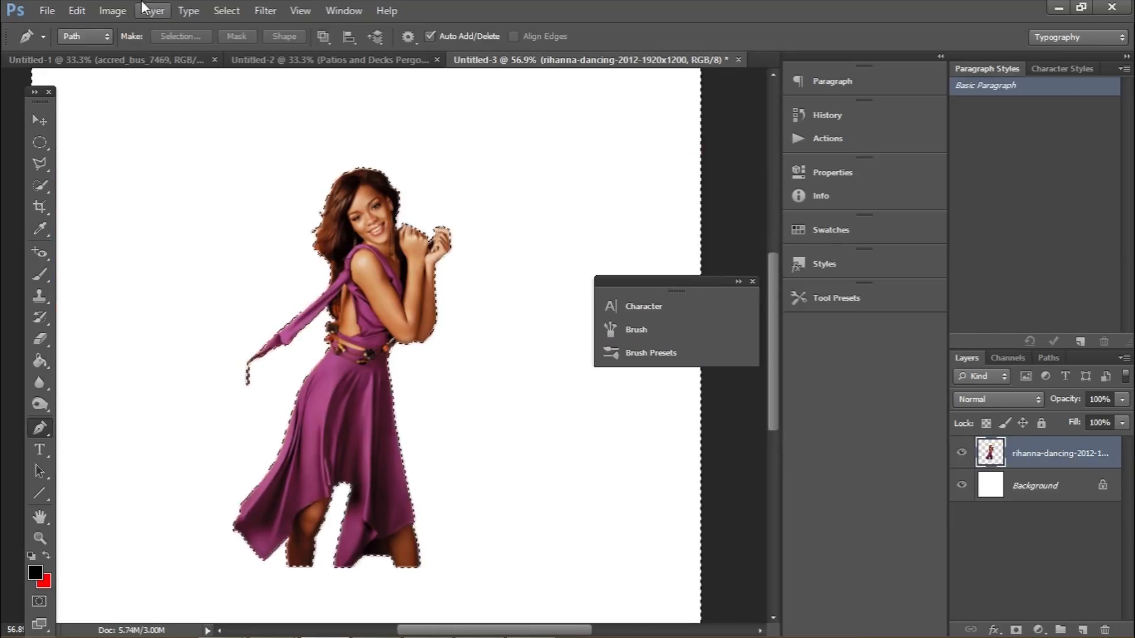
Switch between the open document tabs to reach the RIHANNA PSD with the red-dress figure
click(600, 59)
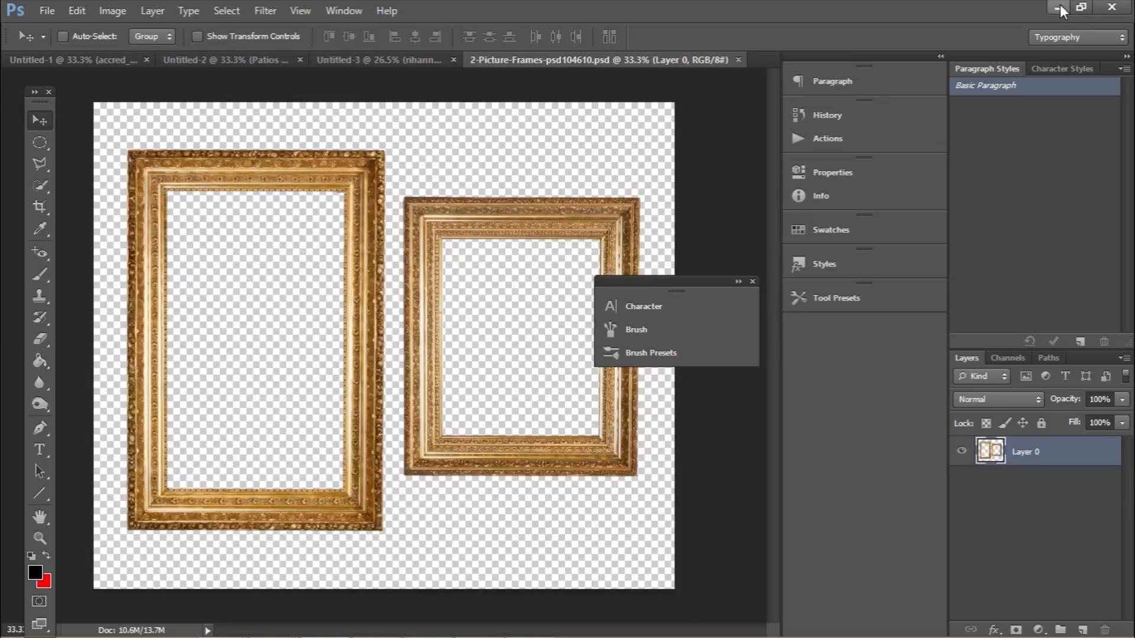
click(382, 60)
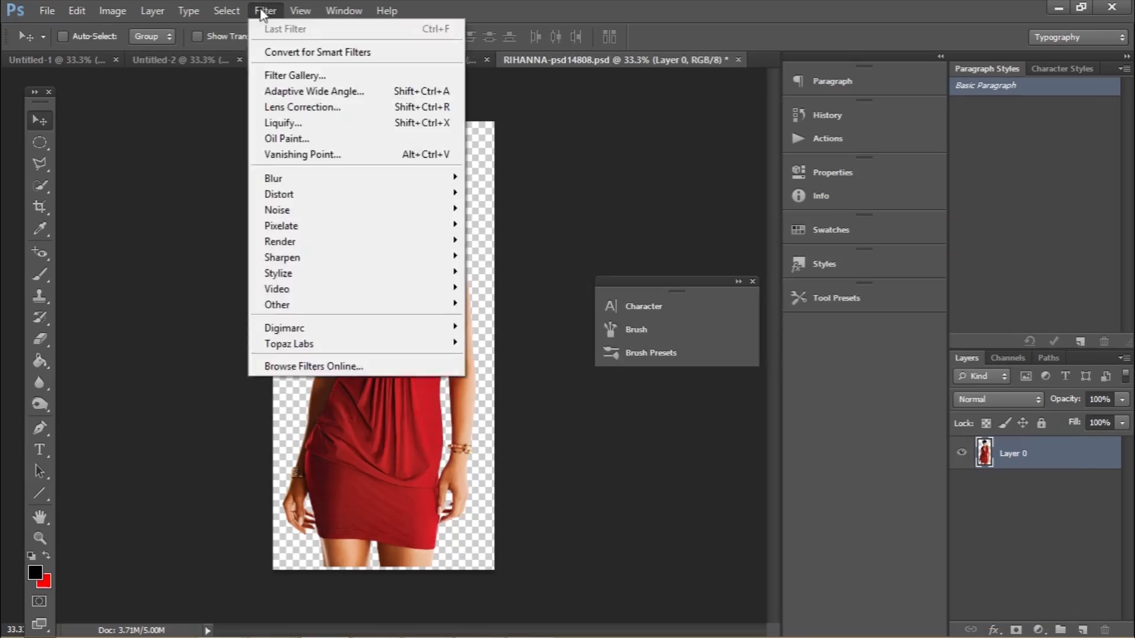
Apply the Topaz Clean filter to the cut-out, then composite it over the gold frame with the RIHANNA title
click(288, 344)
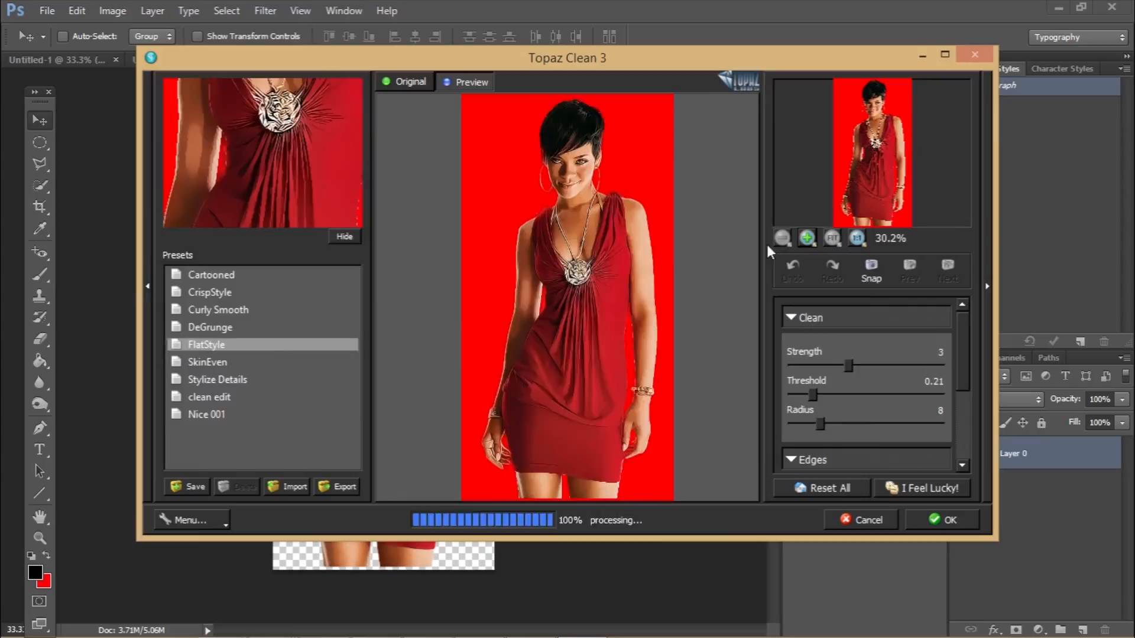
click(265, 10)
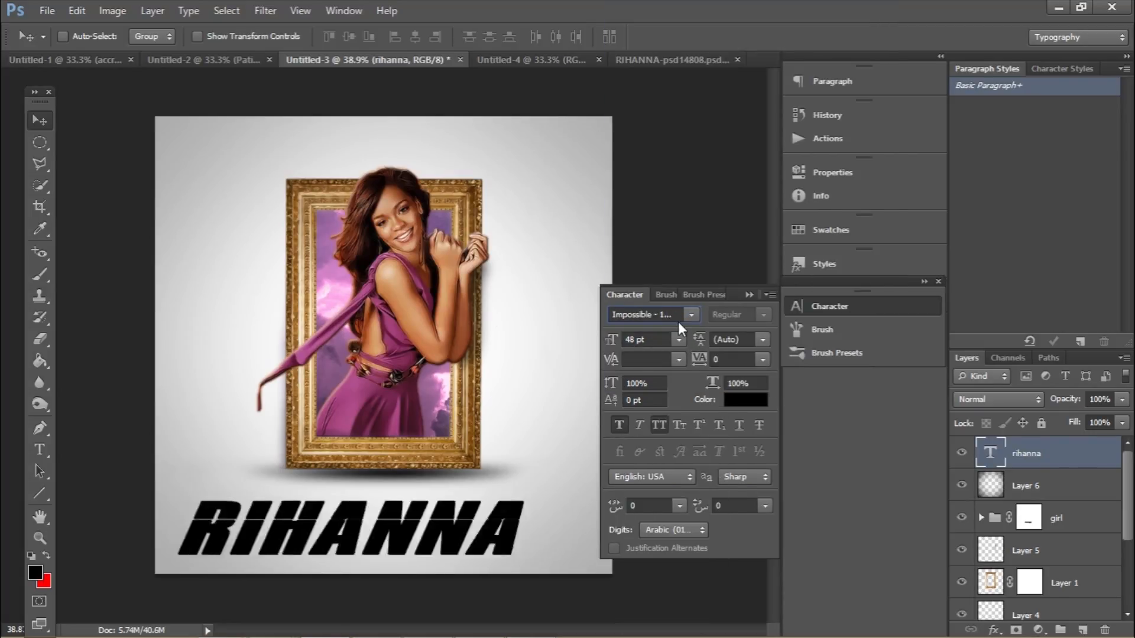
Give the title a purple script font, place the Roc Nation and Def Jam logos, and add a purple Photo Filter layer
click(744, 400)
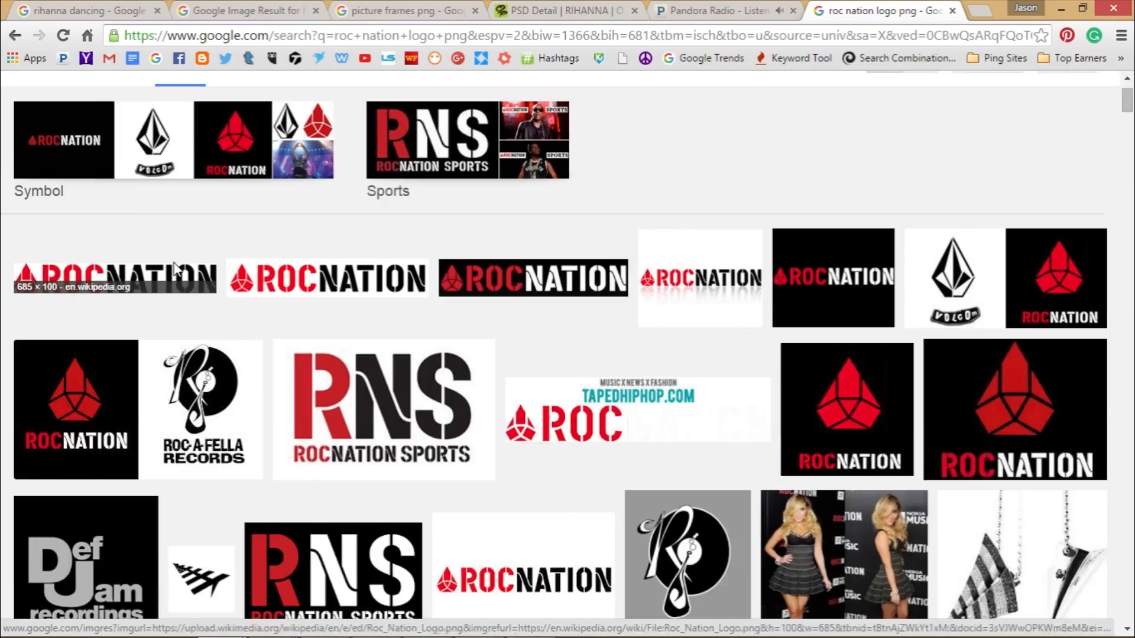
click(114, 277)
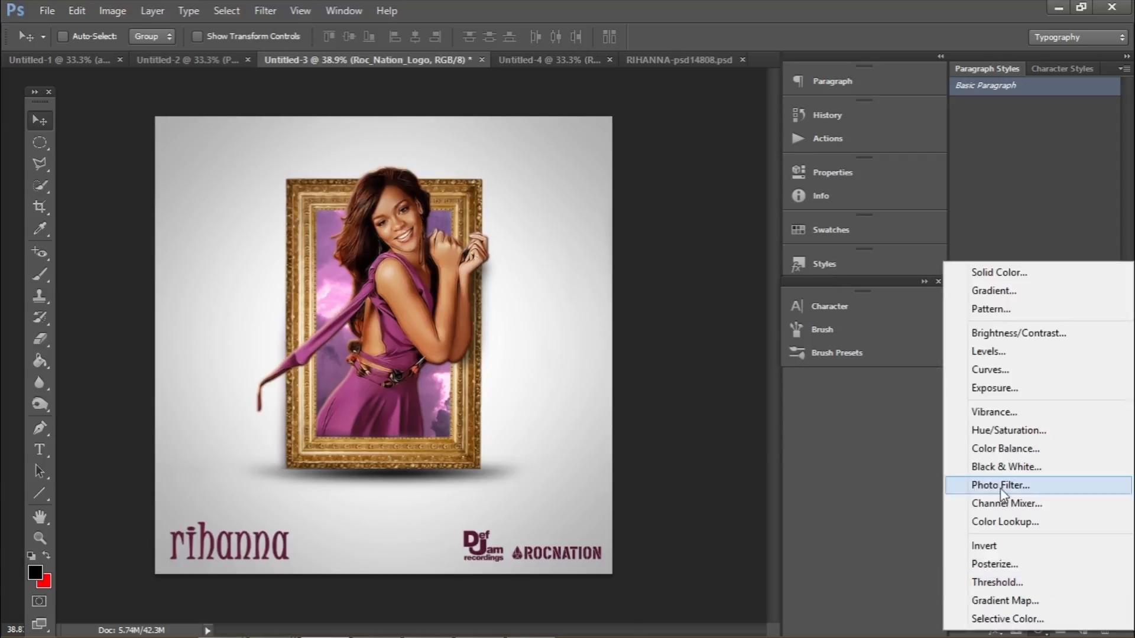
click(1000, 484)
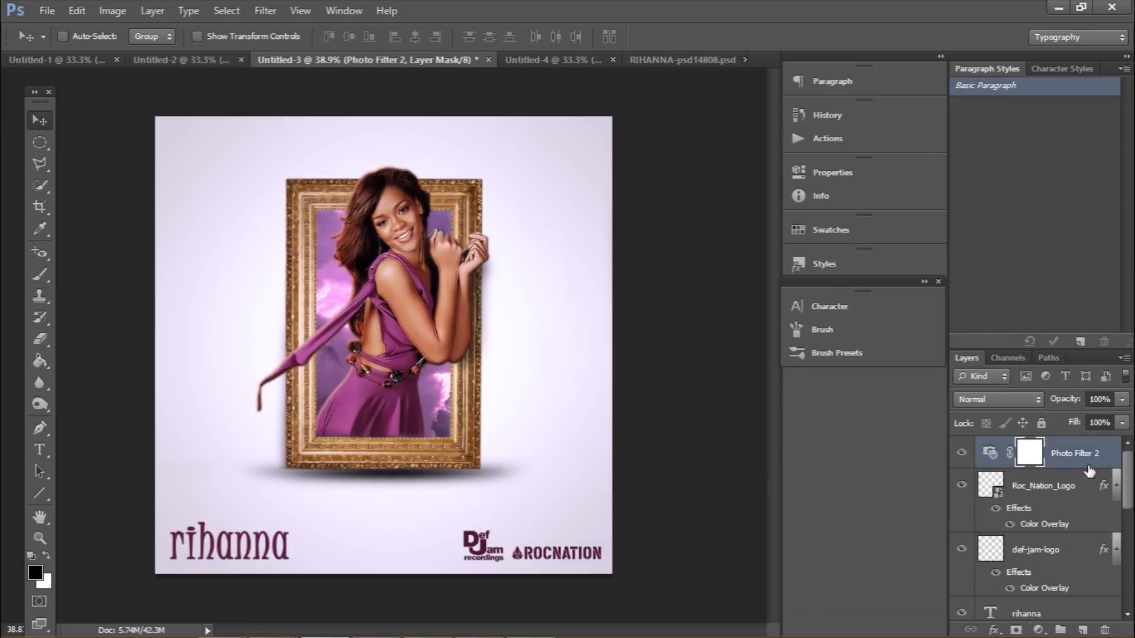